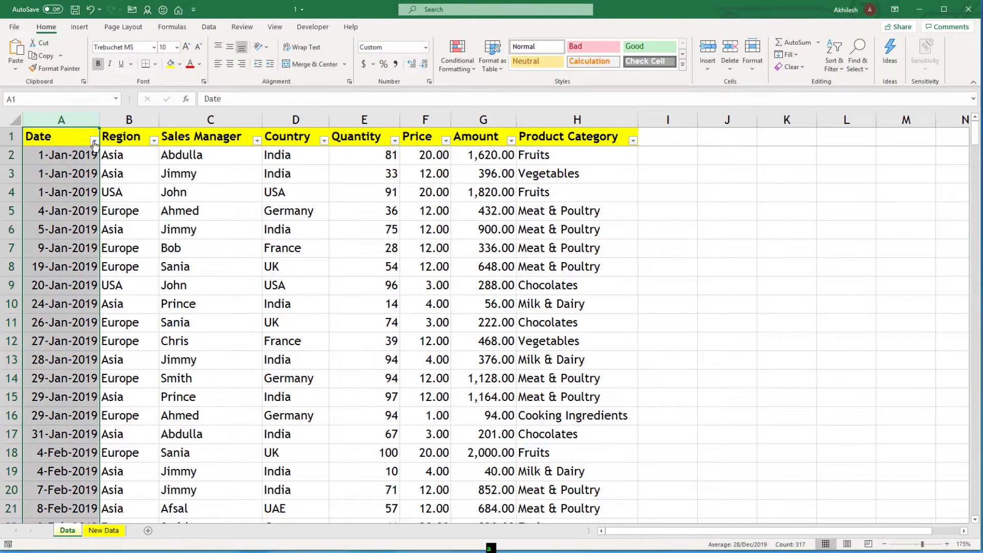
Review the Date and Amount column formats and select a cell inside the sales data
{"action": "left_click", "coordinate": [94, 142]}
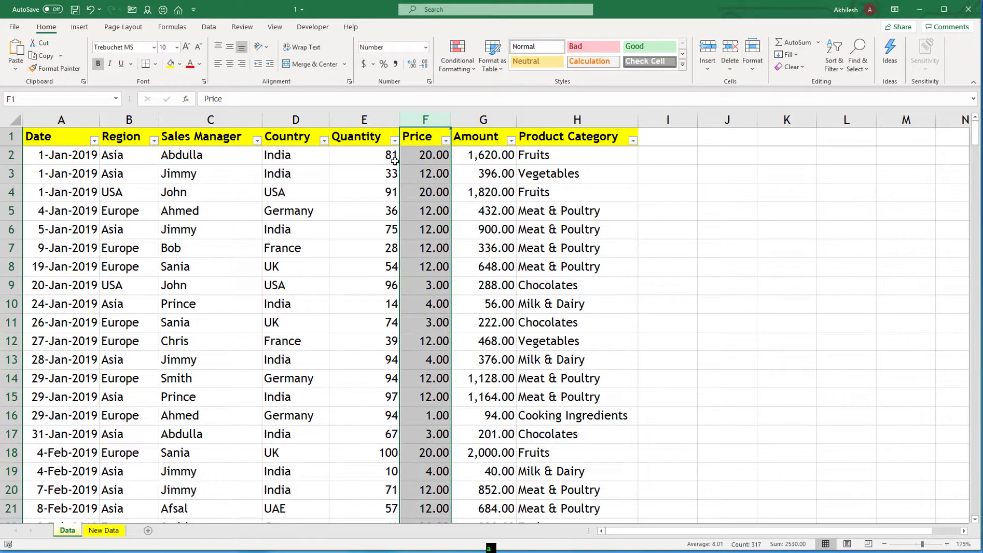
{"action": "left_click", "coordinate": [482, 136]}
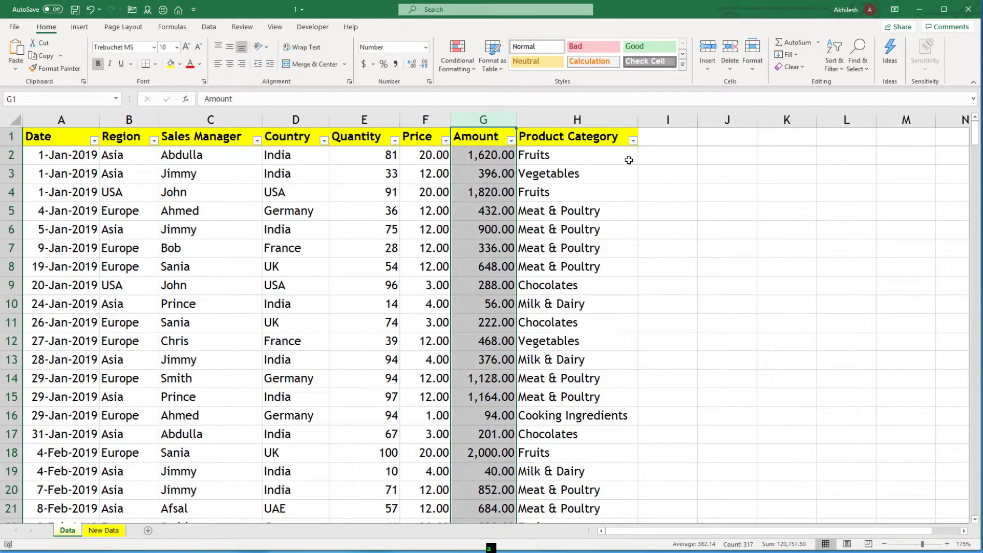
{"action": "mouse_move", "coordinate": [633, 141]}
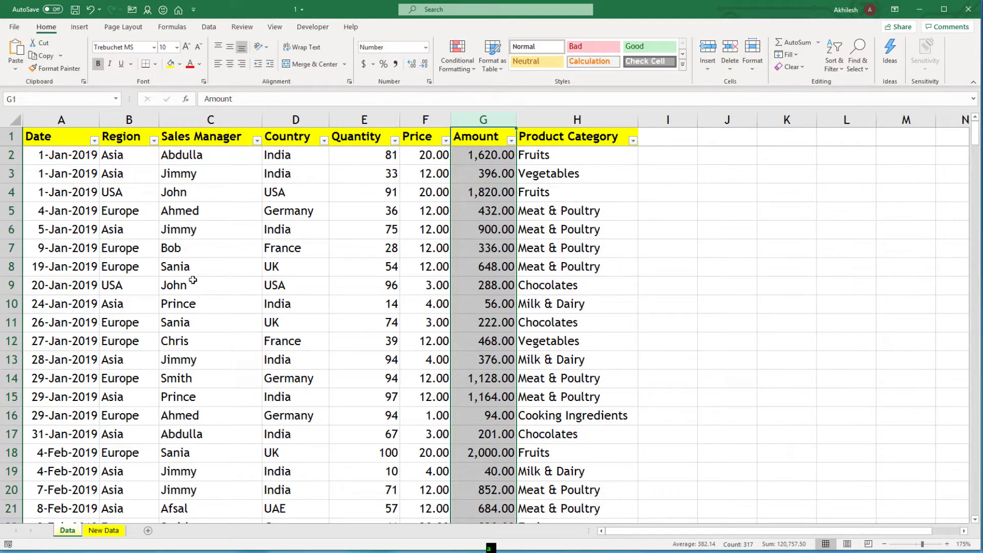
{"action": "left_click", "coordinate": [210, 285]}
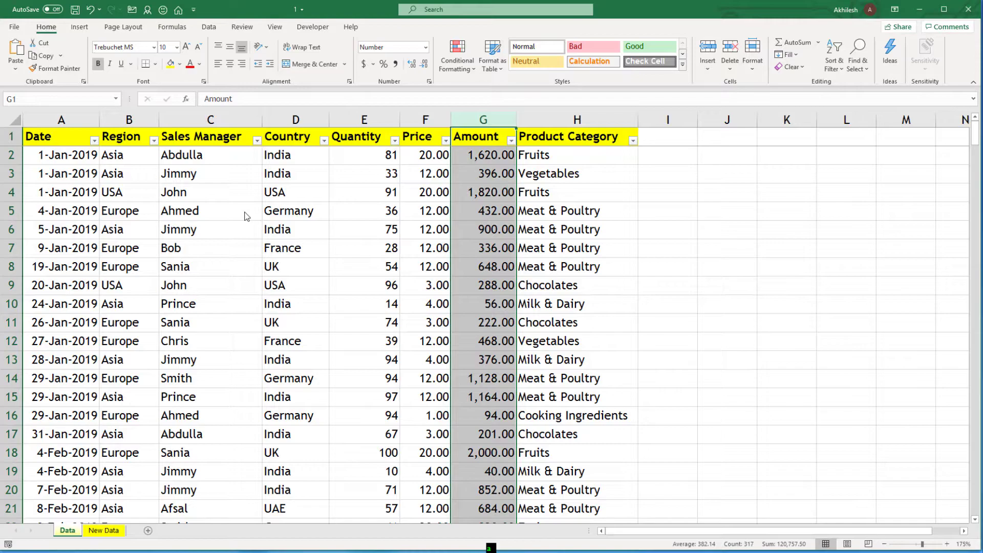
{"action": "mouse_move", "coordinate": [222, 192]}
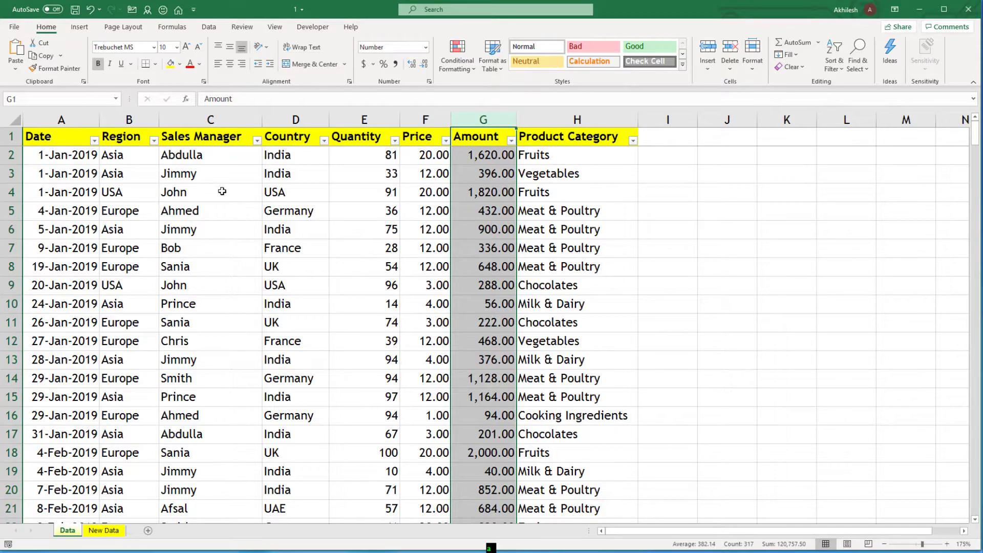
{"action": "left_click", "coordinate": [210, 191]}
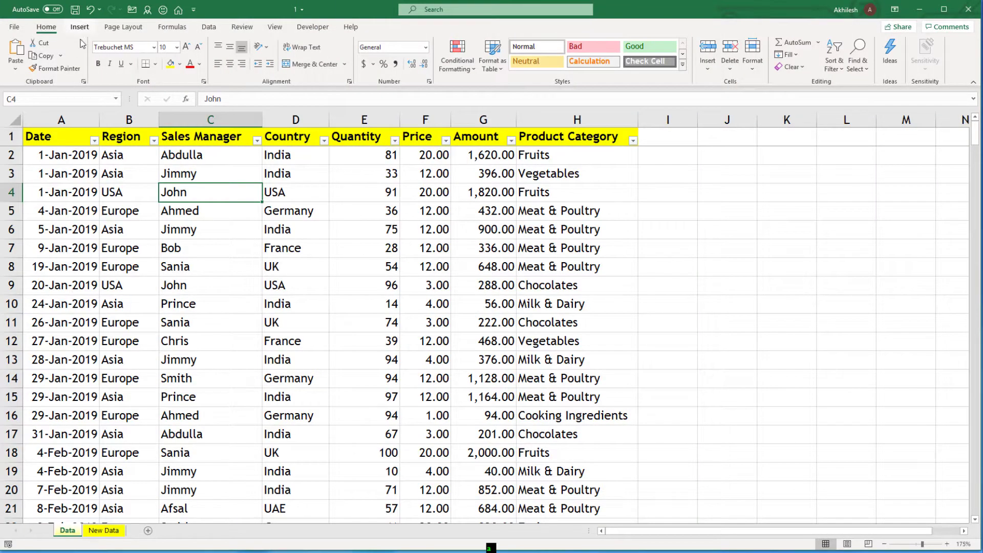
Start a PivotTable from the Insert ribbon, then back out of its setup and the data ideas prompt
{"action": "left_click", "coordinate": [79, 27]}
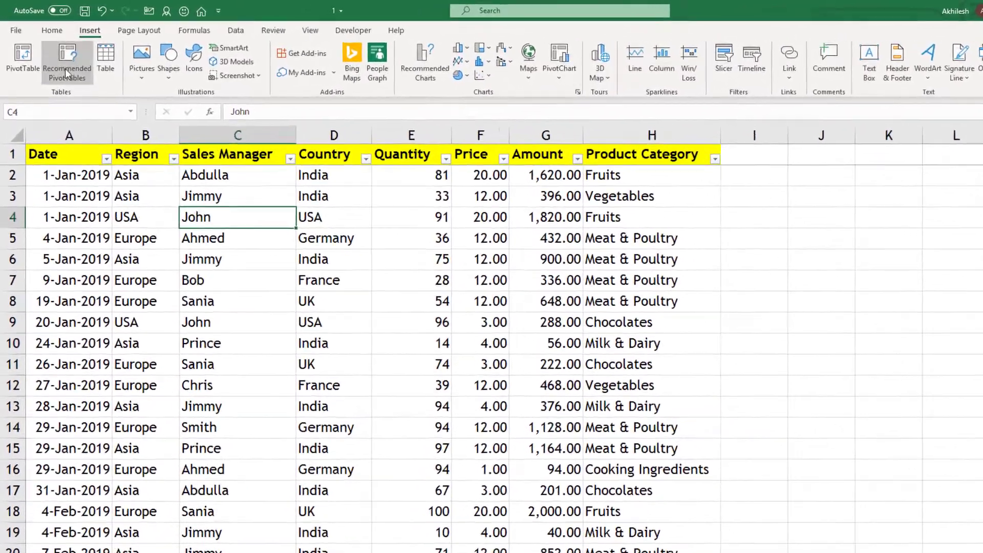
{"action": "mouse_move", "coordinate": [24, 63]}
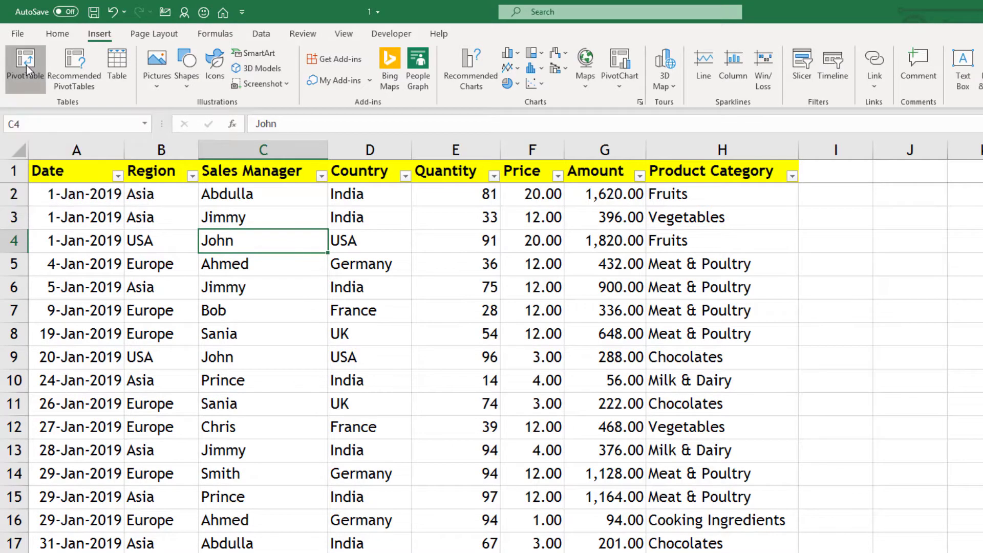
{"action": "left_click", "coordinate": [25, 66]}
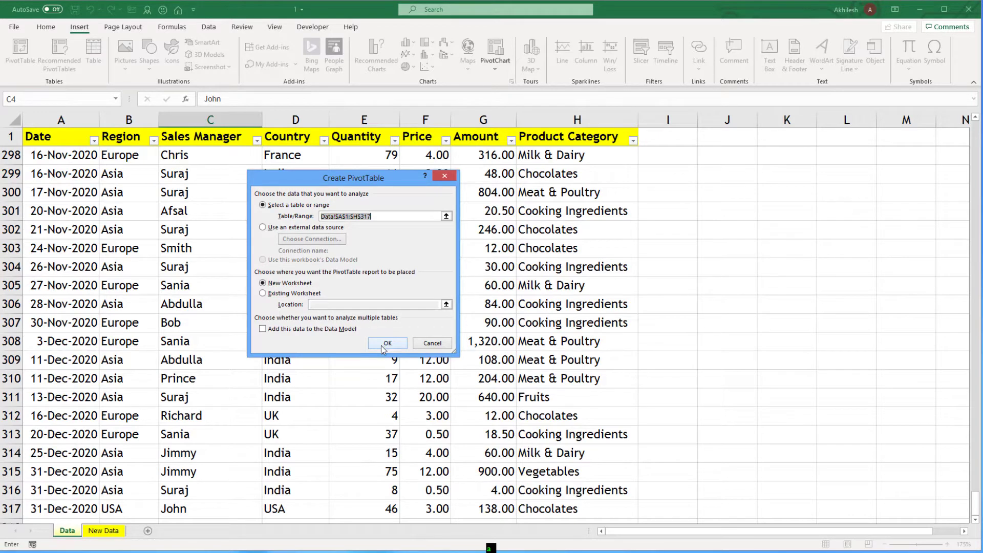
{"action": "left_click", "coordinate": [387, 344]}
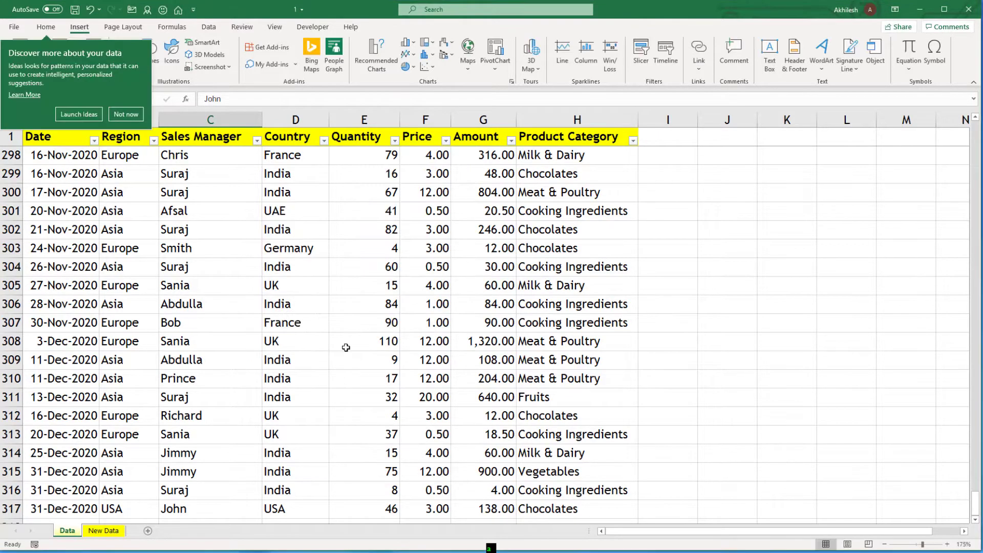
{"action": "left_click", "coordinate": [125, 113]}
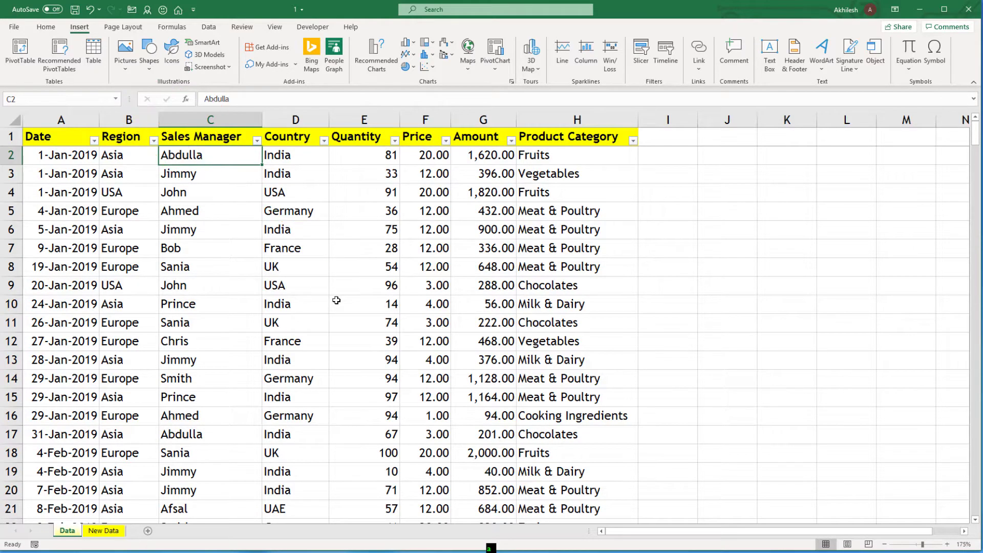
Convert the sales range, with headers, into Table1 via Ctrl+T and check its name in Table Design
{"action": "key", "text": "ctrl+t"}
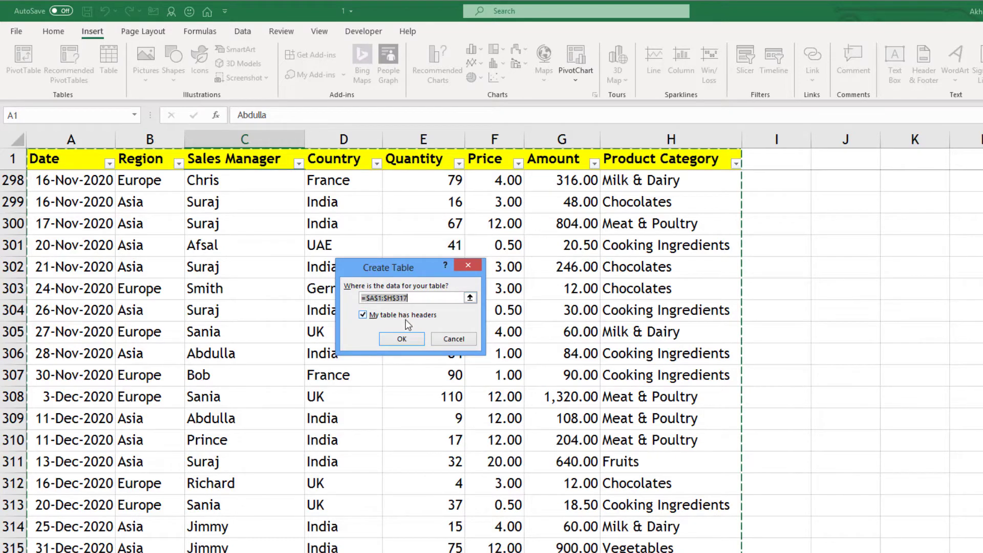
{"action": "left_click", "coordinate": [401, 339]}
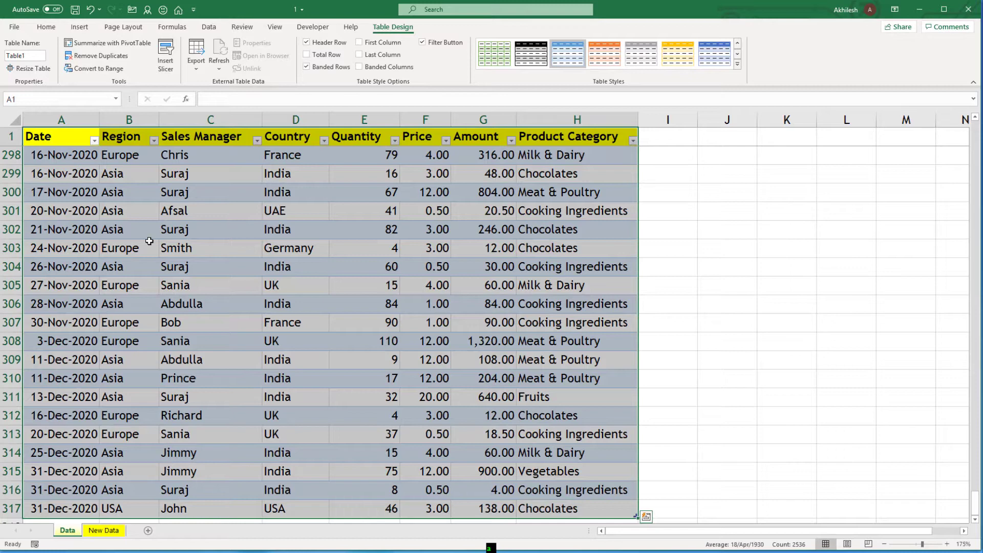
{"action": "left_click", "coordinate": [25, 56]}
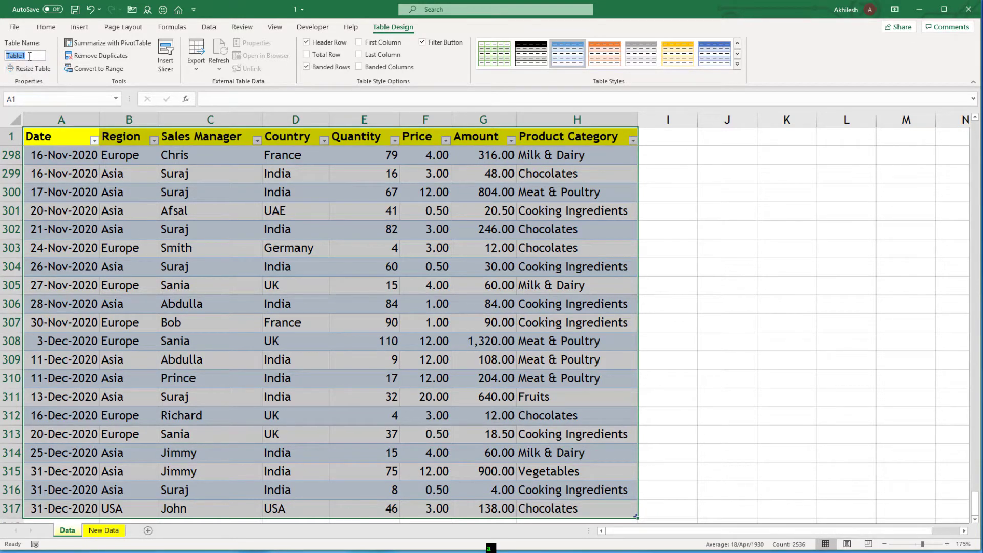
{"action": "mouse_move", "coordinate": [25, 55]}
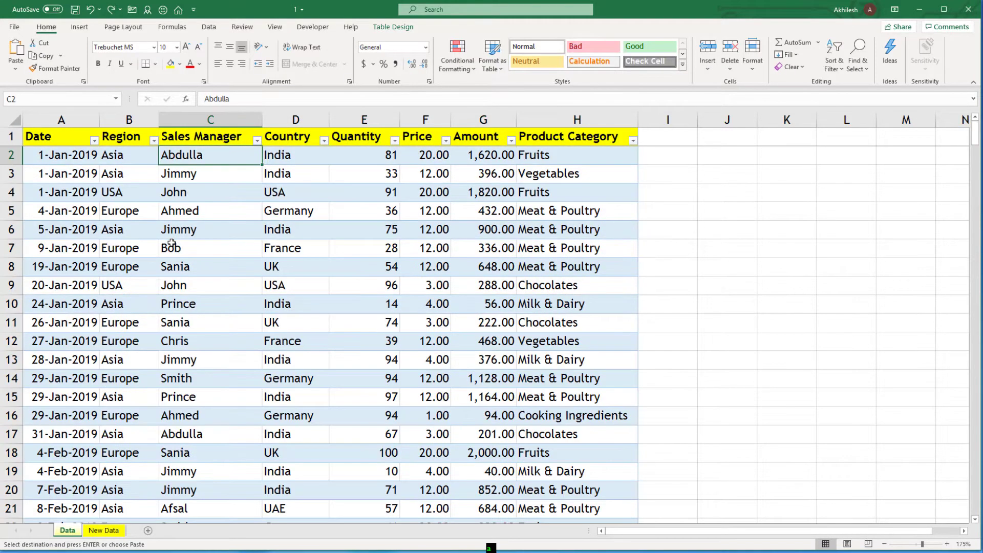
Insert a PivotTable from Table1 placed on a new worksheet
{"action": "left_click", "coordinate": [79, 27]}
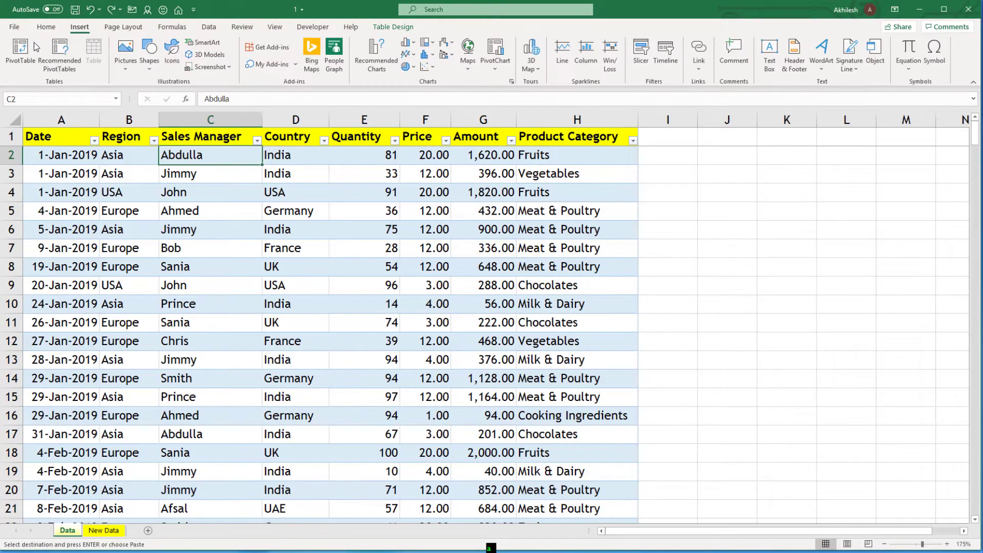
{"action": "left_click", "coordinate": [21, 53]}
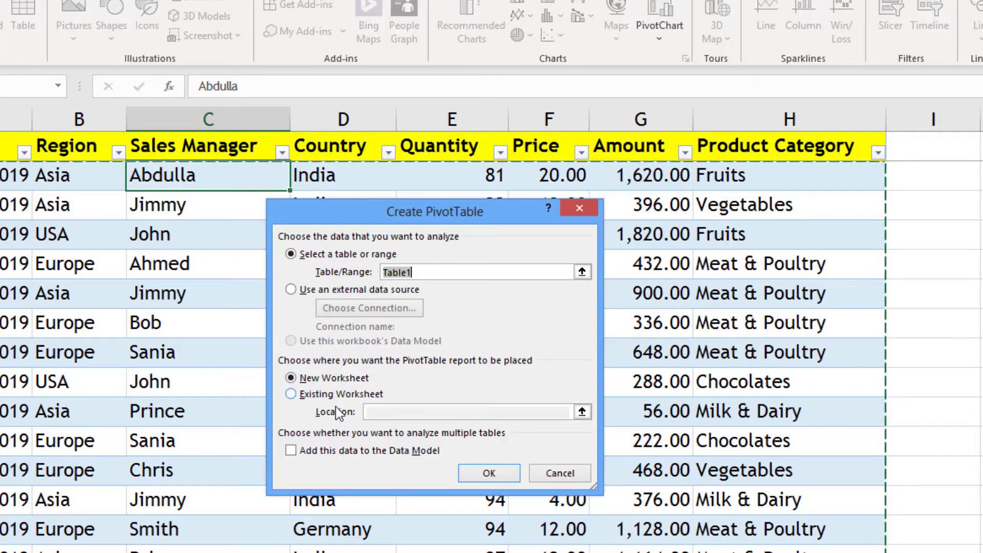
{"action": "mouse_move", "coordinate": [450, 489]}
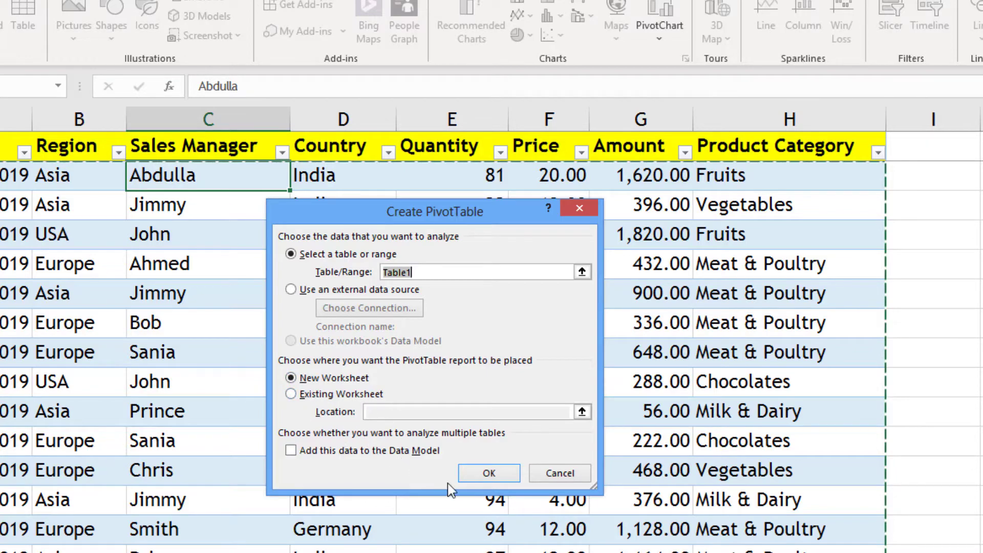
{"action": "left_click", "coordinate": [489, 473]}
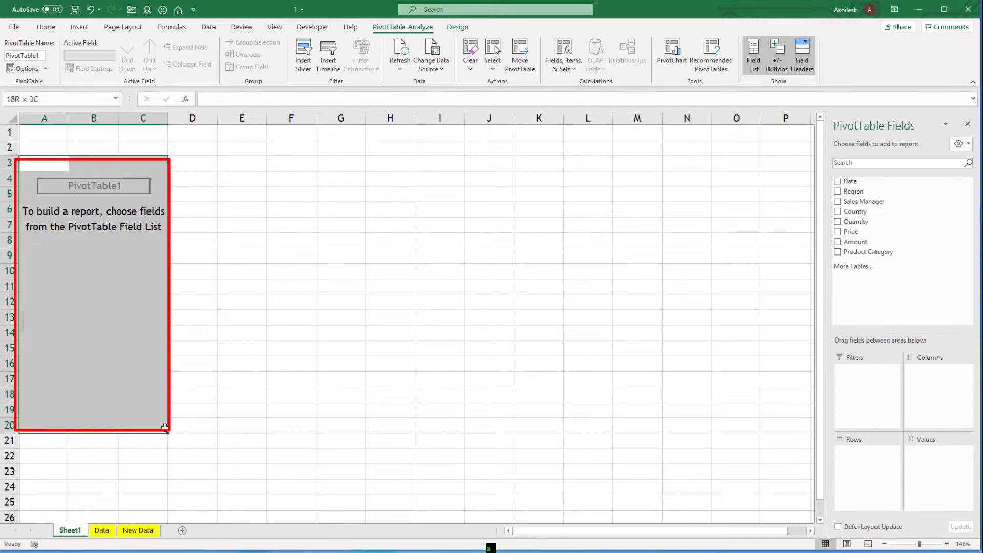
Float the PivotTable Fields pane over the sheet and enlarge it to show all fields
{"action": "left_click", "coordinate": [110, 254]}
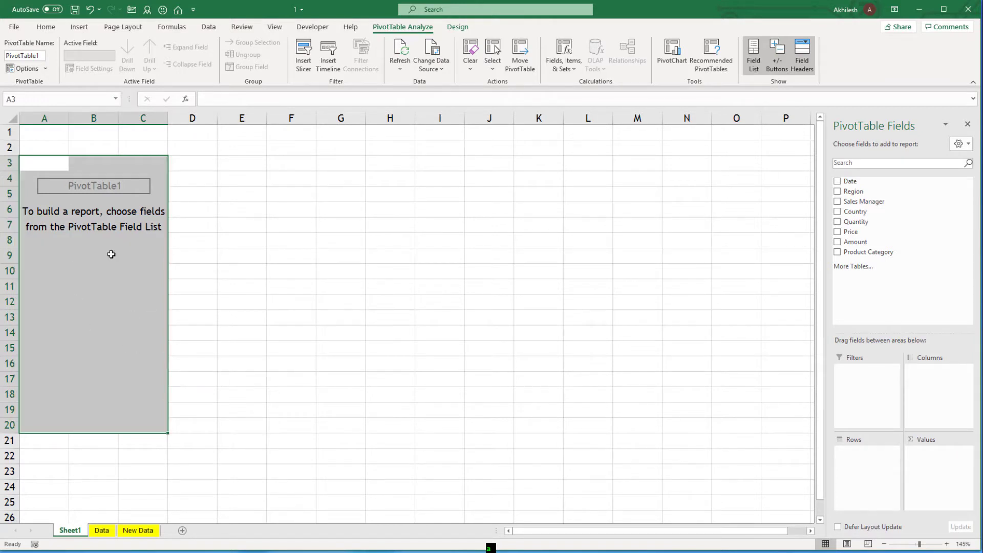
{"action": "mouse_move", "coordinate": [85, 304]}
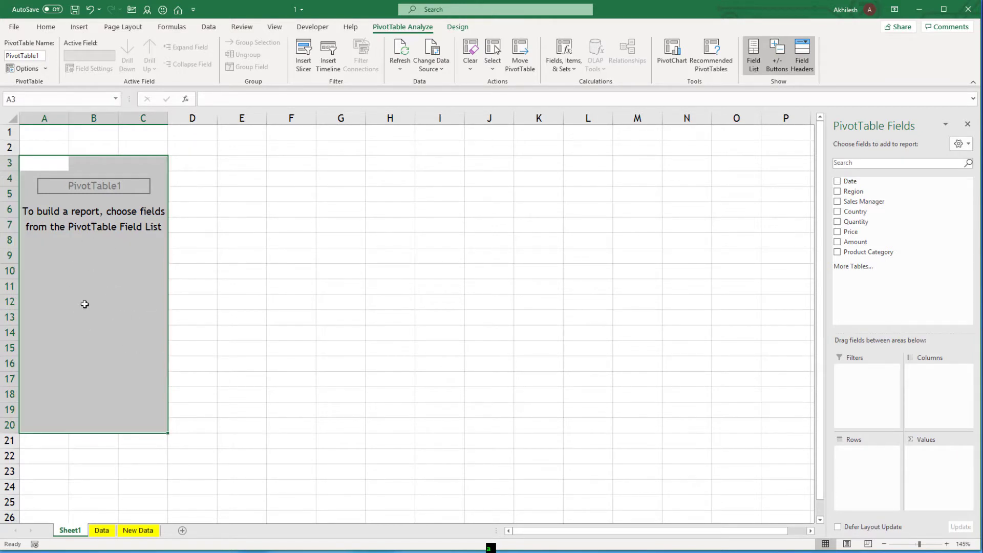
{"action": "mouse_move", "coordinate": [263, 353]}
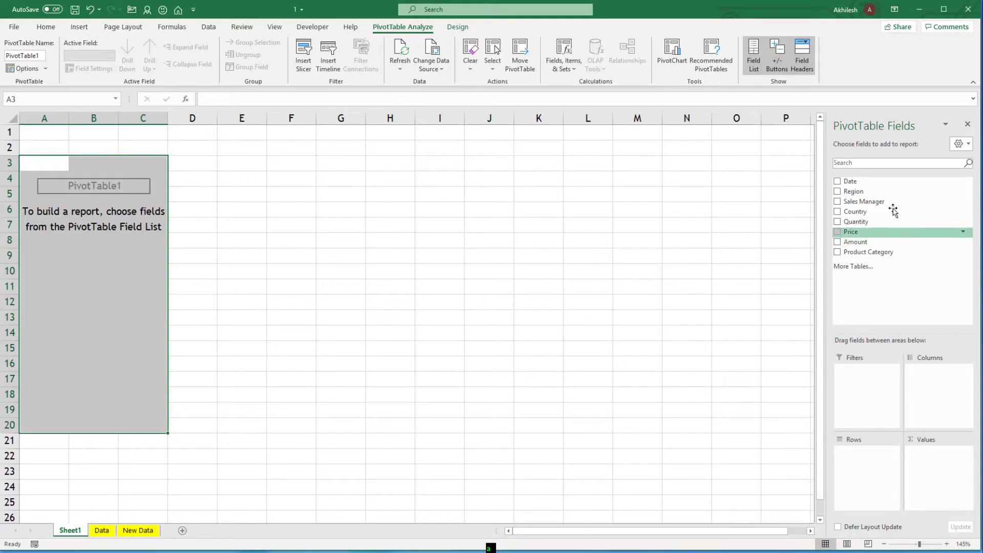
{"action": "mouse_move", "coordinate": [865, 202]}
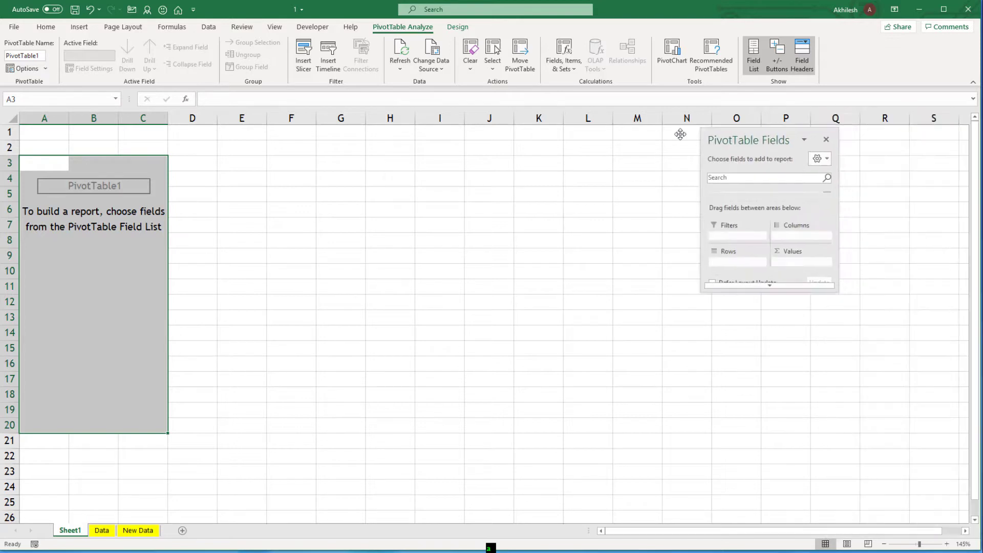
{"action": "left_click_drag", "start_coordinate": [748, 140], "coordinate": [298, 171]}
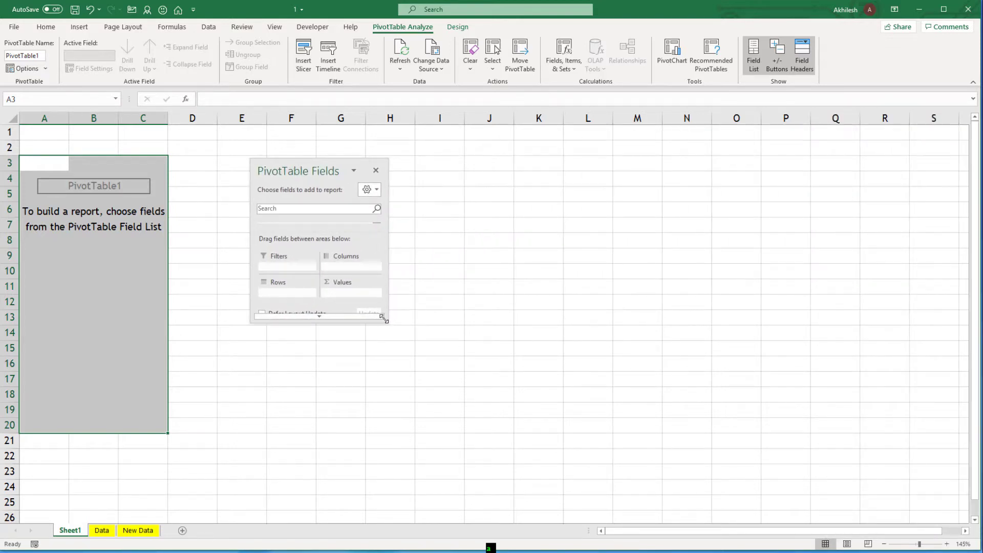
{"action": "left_click_drag", "start_coordinate": [385, 320], "coordinate": [551, 499]}
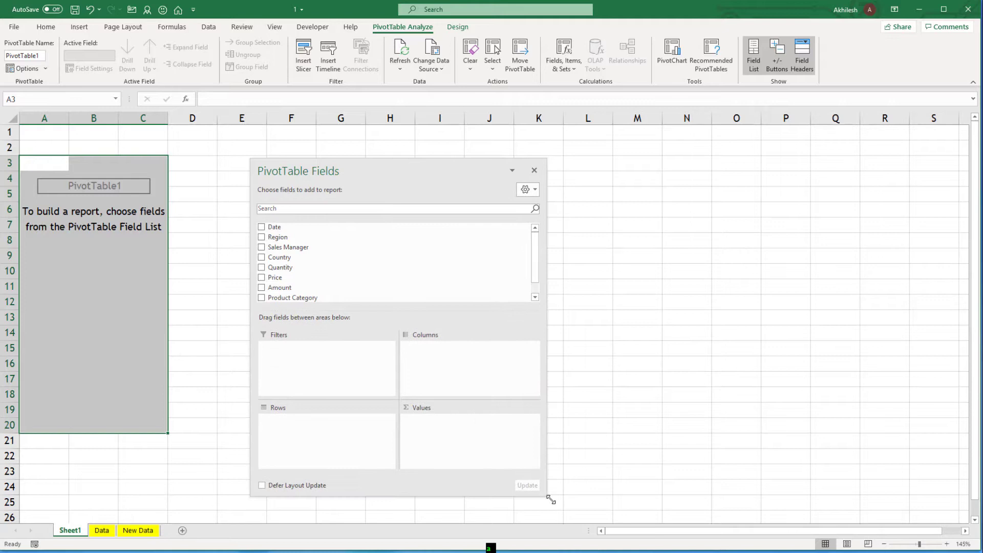
{"action": "mouse_move", "coordinate": [291, 296]}
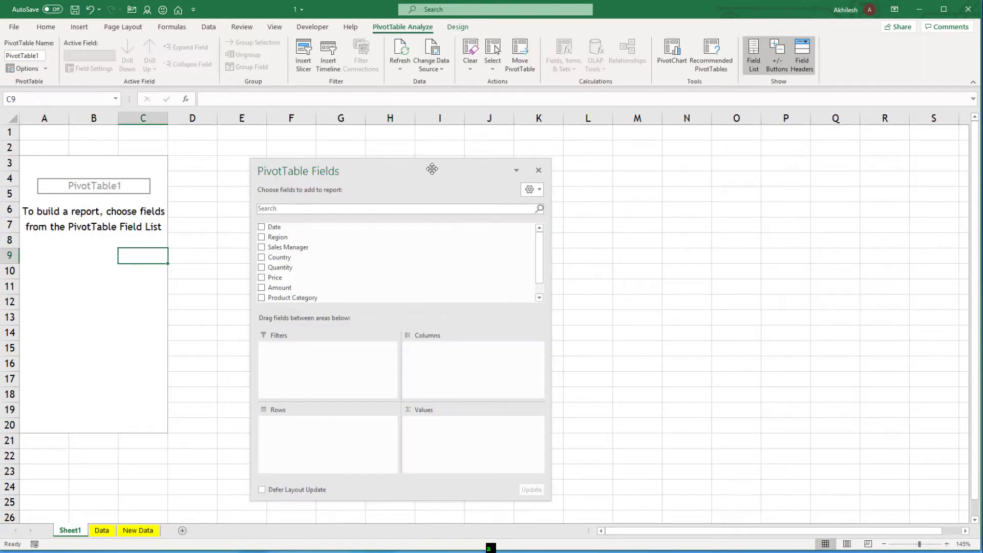
{"action": "mouse_move", "coordinate": [428, 174]}
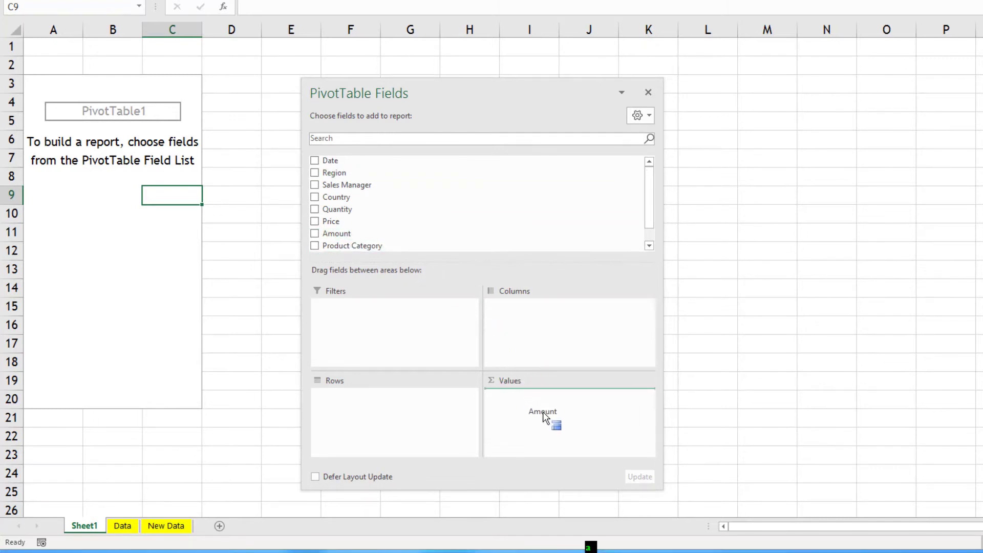
Add Amount to Values and Country to Rows so Amount is summed per country
{"action": "left_click", "coordinate": [315, 234]}
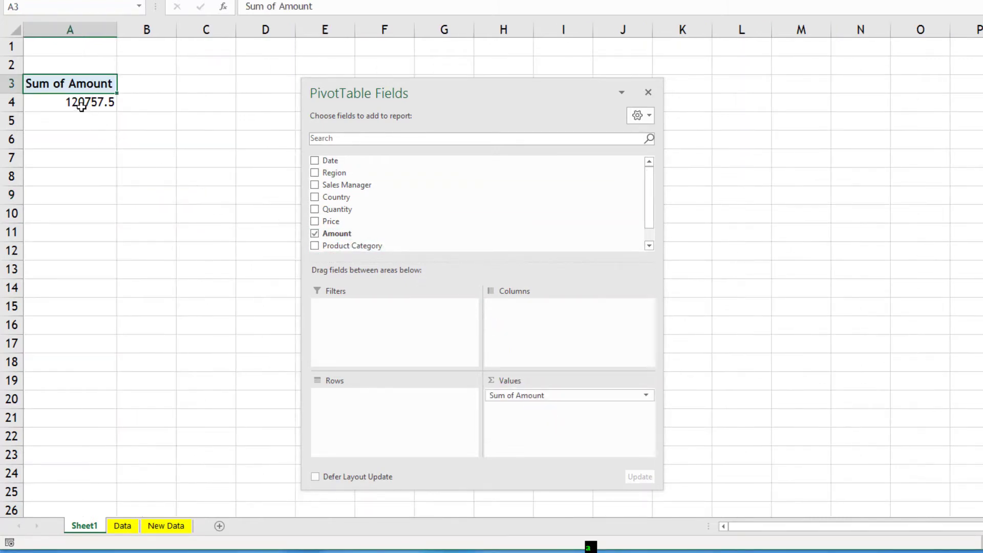
{"action": "mouse_move", "coordinate": [82, 103]}
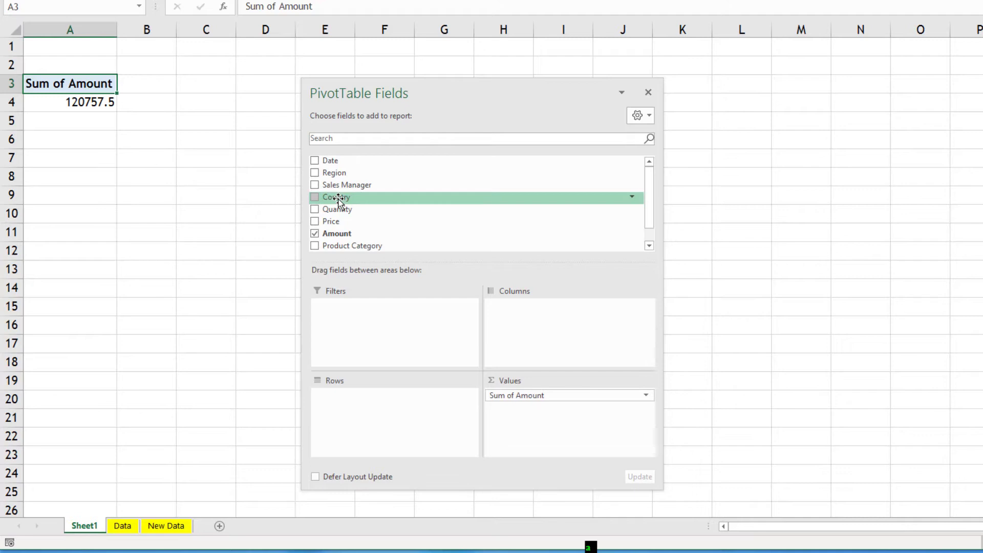
{"action": "left_click_drag", "start_coordinate": [337, 196], "coordinate": [365, 417]}
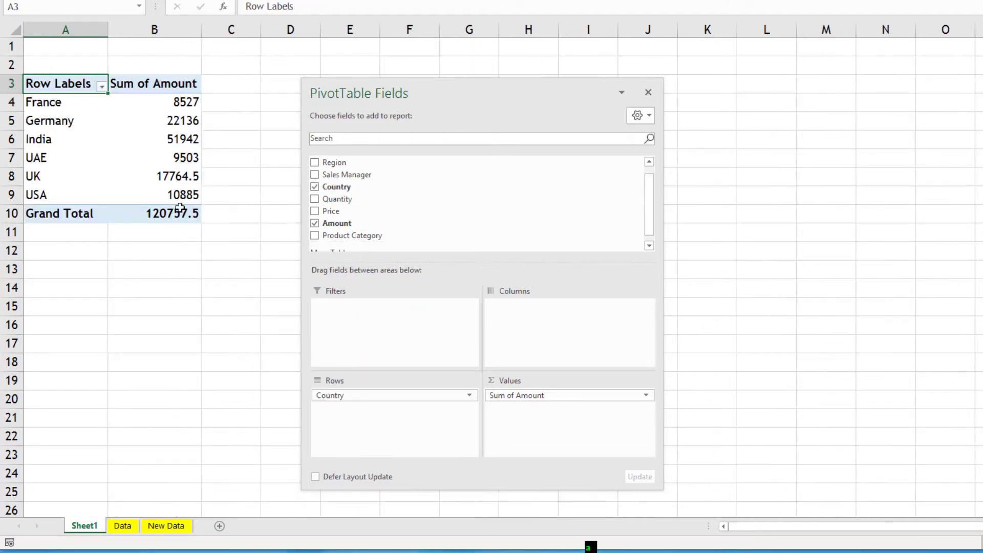
{"action": "mouse_move", "coordinate": [187, 321]}
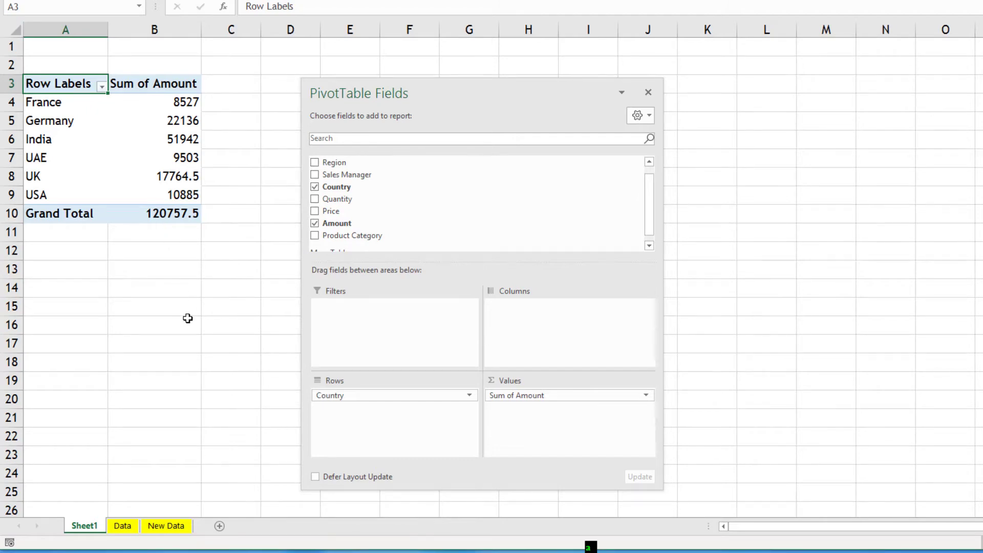
{"action": "mouse_move", "coordinate": [186, 314]}
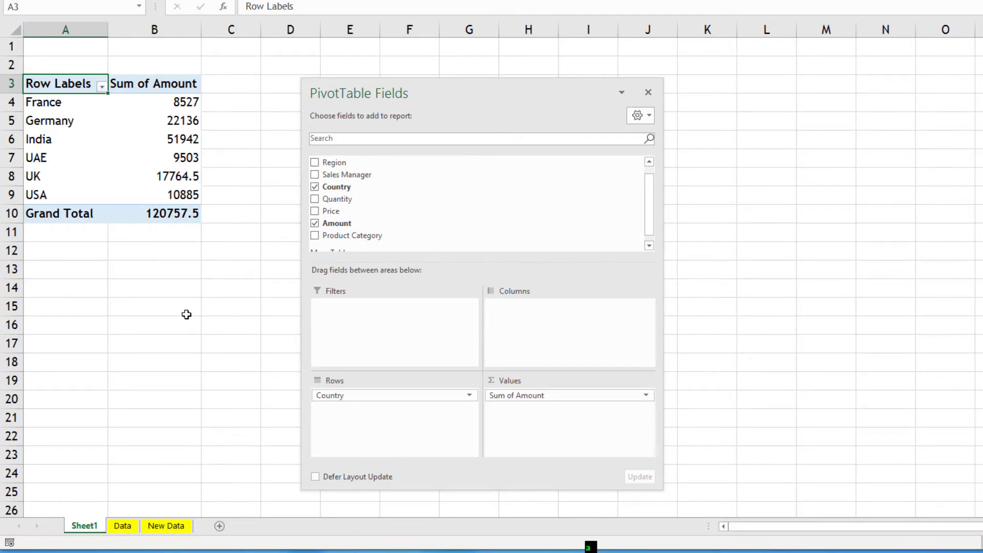
{"action": "mouse_move", "coordinate": [183, 306]}
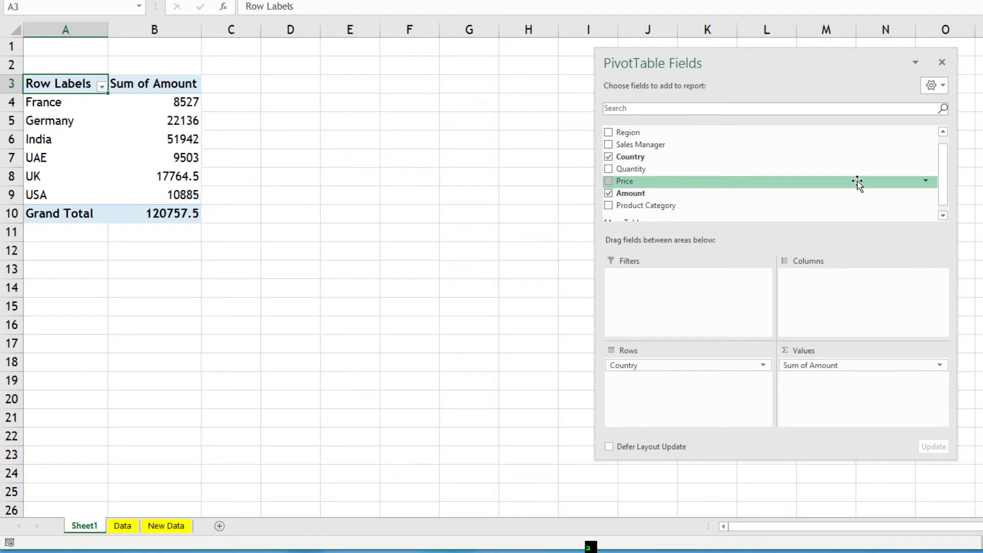
{"action": "scroll", "scroll_direction": "down", "scroll_amount": 3}
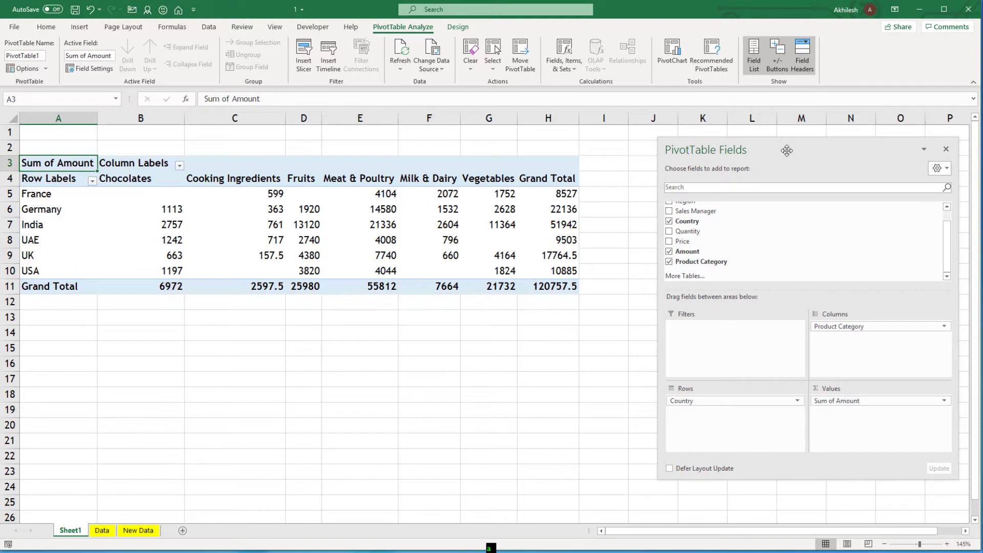
{"action": "mouse_move", "coordinate": [217, 229]}
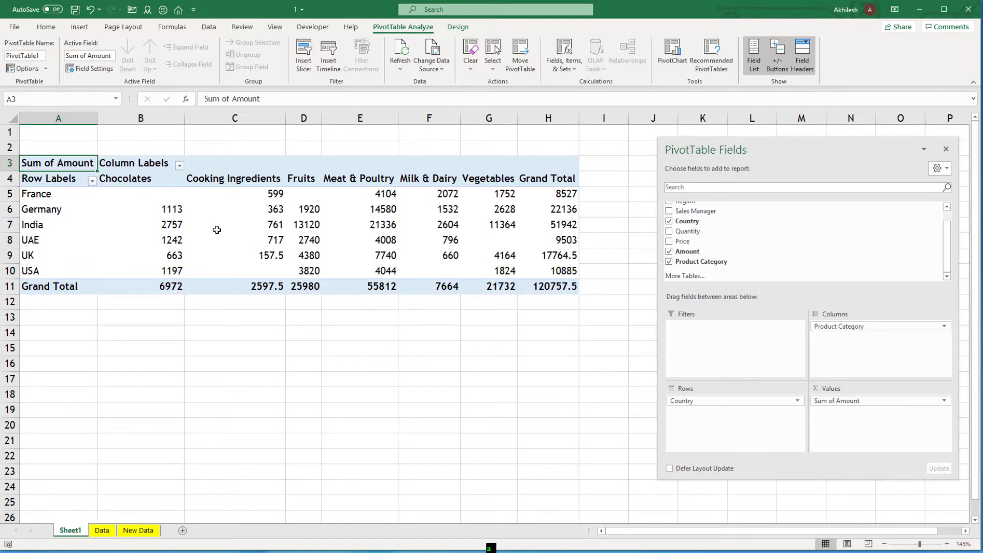
Review India's Fruits amount, then select every category amount including the Grand Total row
{"action": "left_click", "coordinate": [32, 224]}
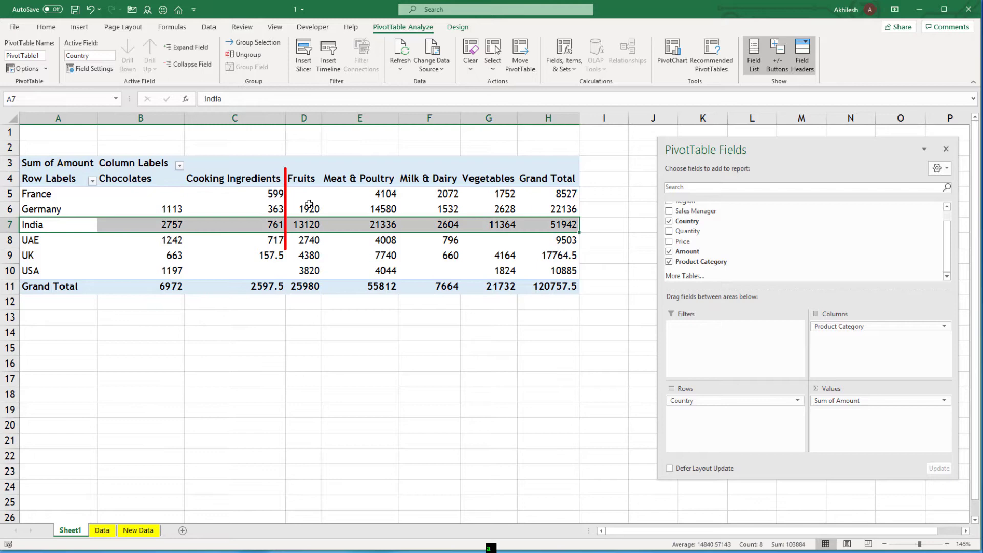
{"action": "left_click", "coordinate": [307, 224]}
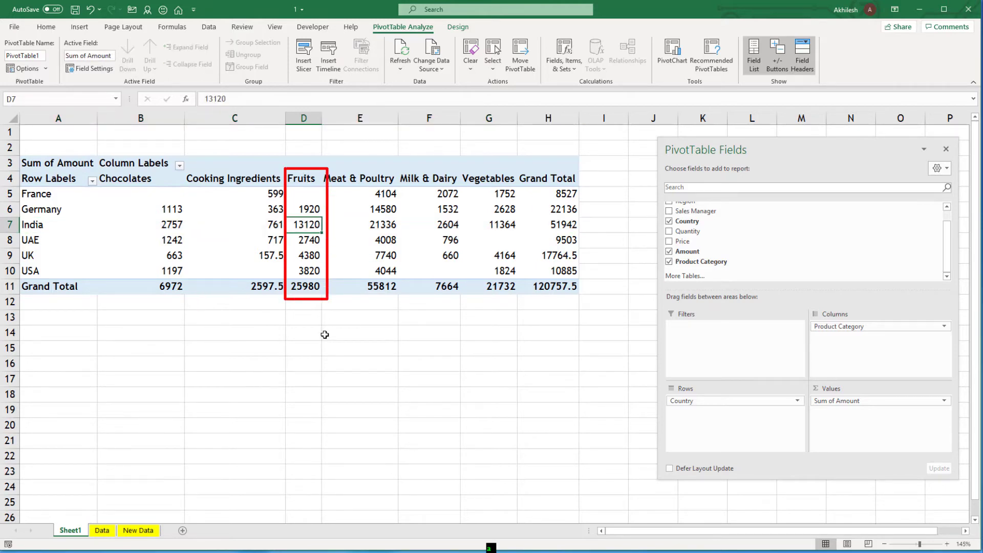
{"action": "left_click_drag", "start_coordinate": [140, 193], "coordinate": [359, 225]}
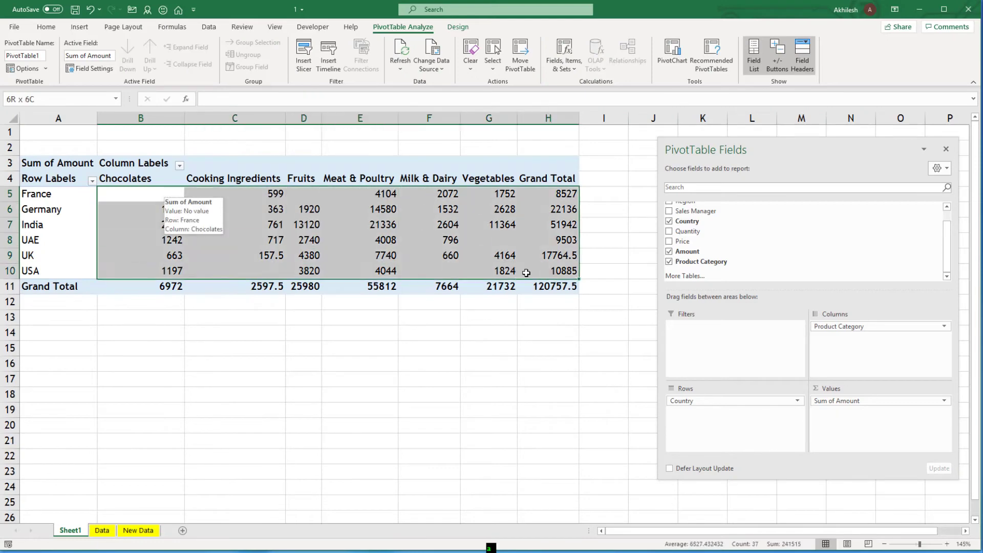
{"action": "left_click", "coordinate": [140, 193]}
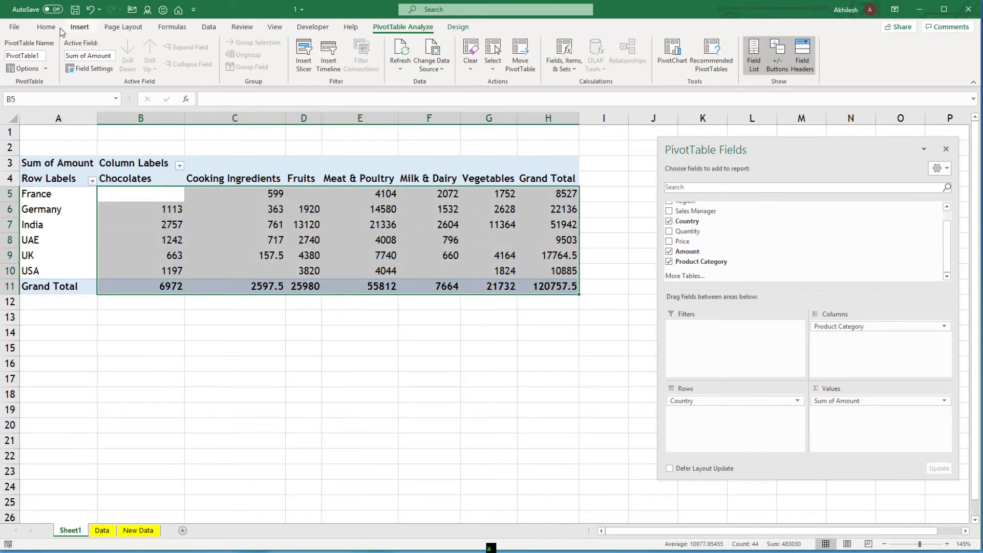
Switch the ribbon to Home for the formatting commands
{"action": "left_click", "coordinate": [45, 26]}
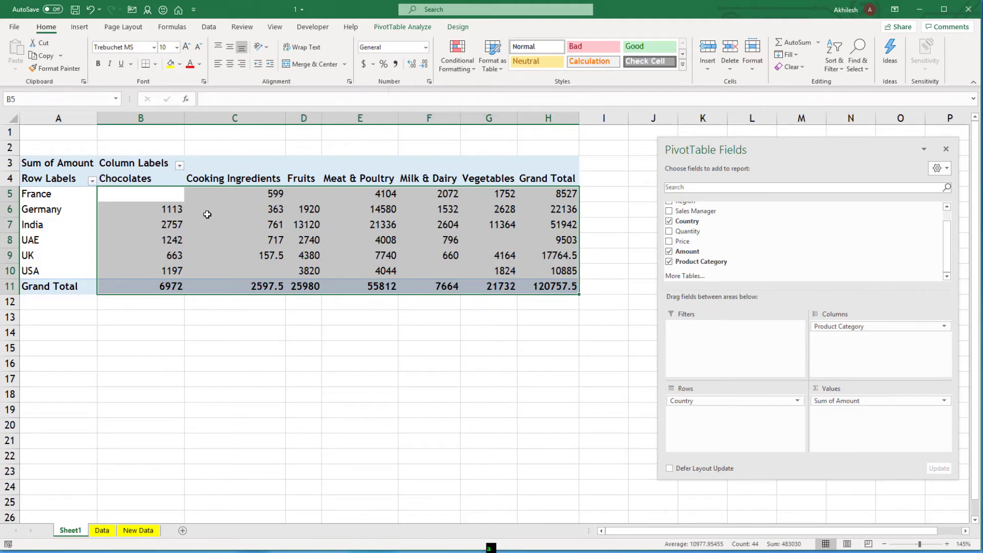
{"action": "mouse_move", "coordinate": [235, 209]}
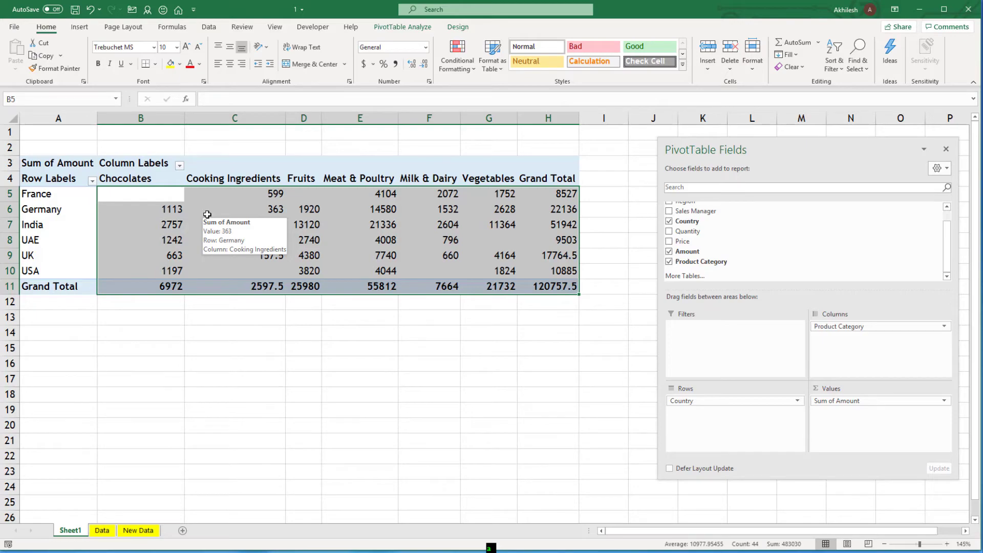
Apply the #,##0 thousands-separator number format to the selected values
{"action": "left_click", "coordinate": [140, 209]}
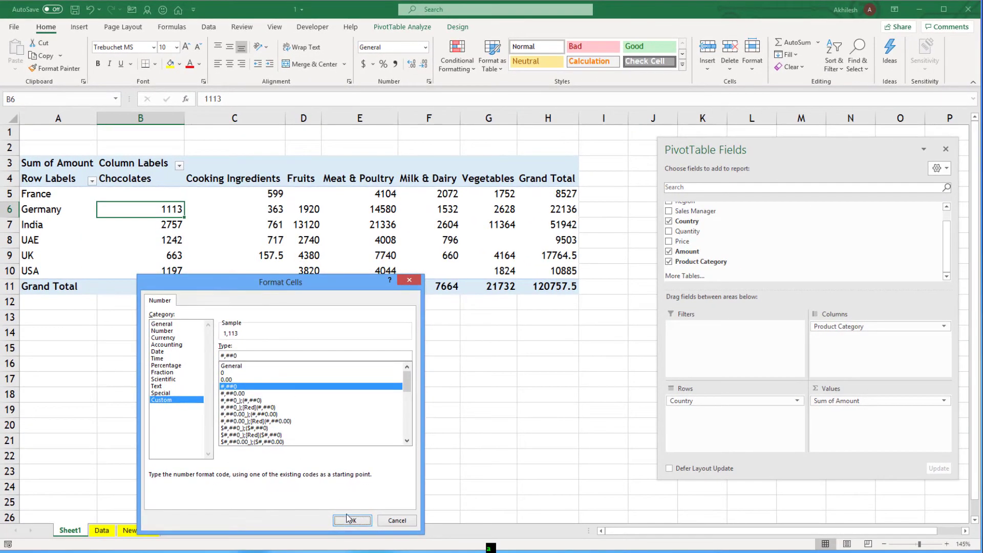
{"action": "left_click", "coordinate": [351, 520]}
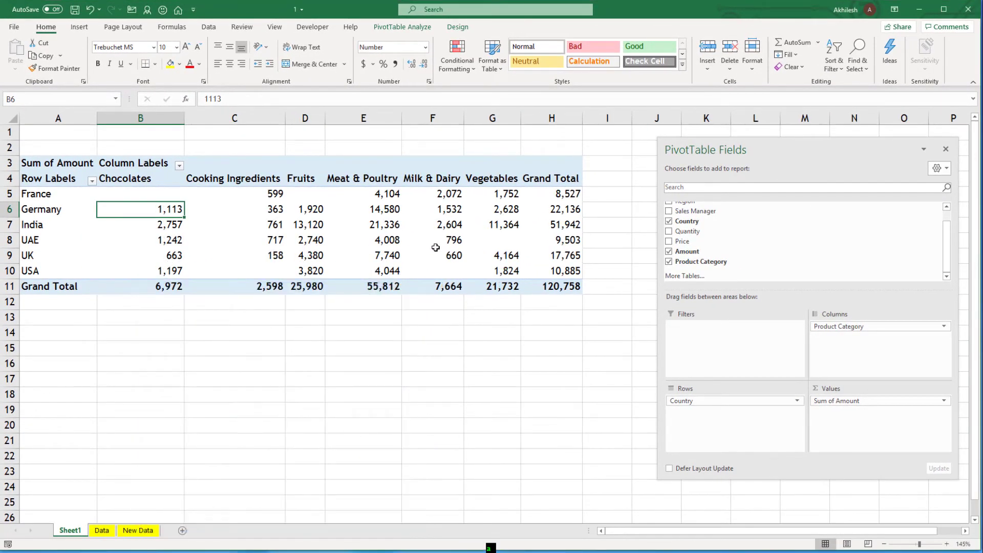
{"action": "mouse_move", "coordinate": [586, 401]}
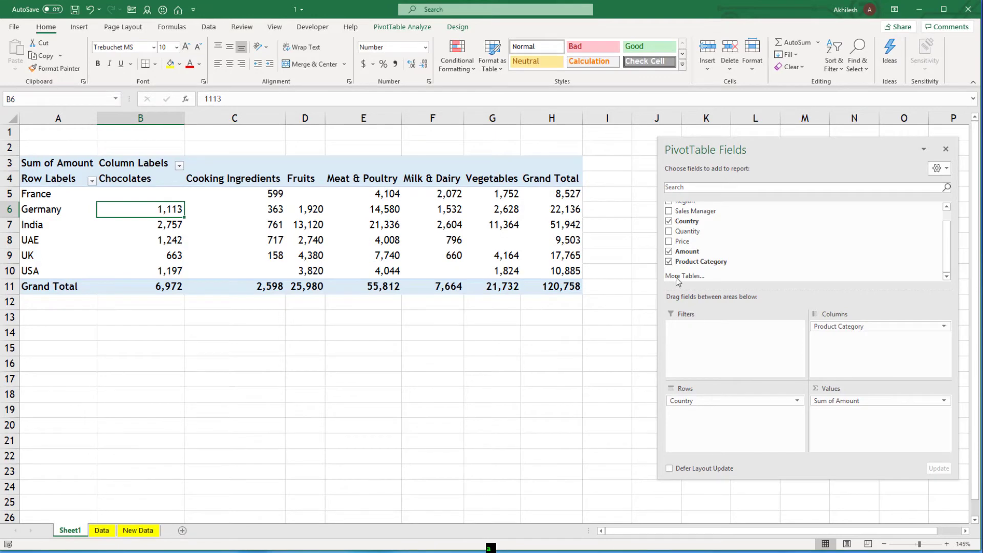
Untick Product Category so only country totals remain, then select the Sum of Amount header
{"action": "left_click", "coordinate": [668, 261]}
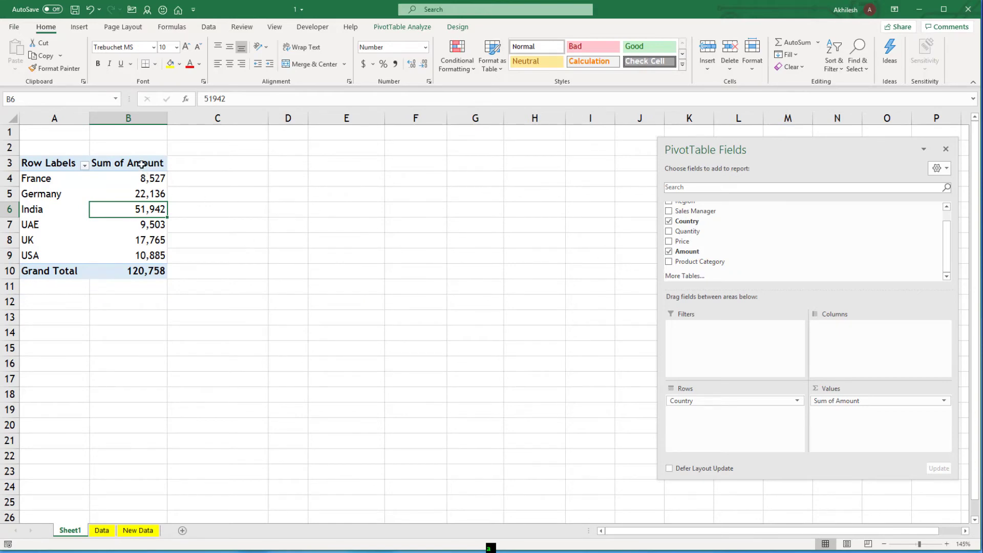
{"action": "left_click", "coordinate": [128, 163]}
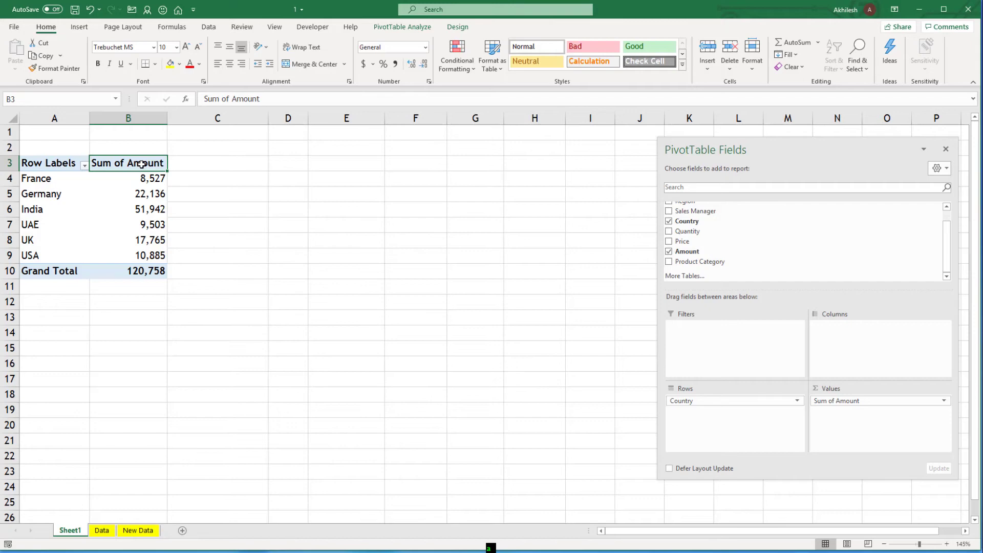
{"action": "mouse_move", "coordinate": [846, 406]}
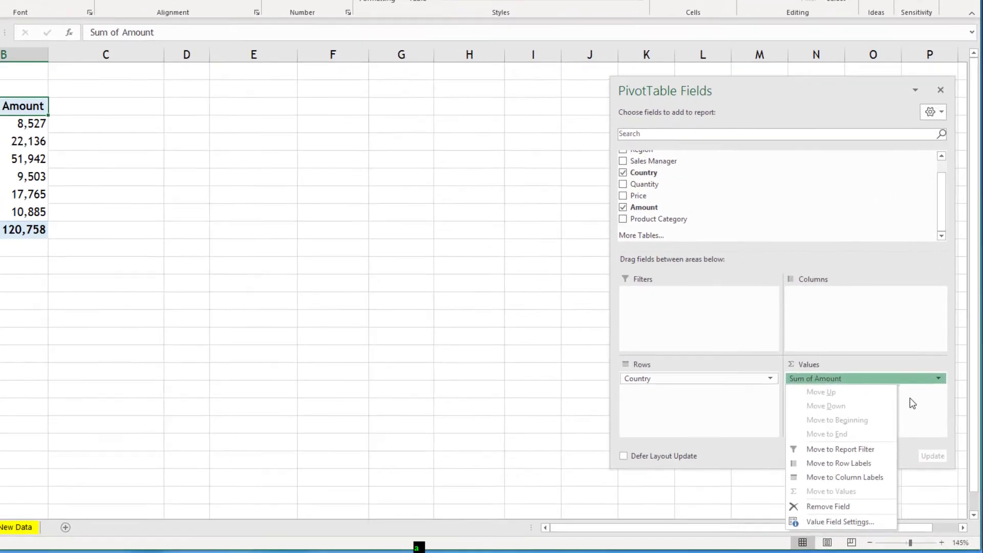
Bring up Value Field Settings for Sum of Amount and place the cursor in the Custom Name box
{"action": "left_click", "coordinate": [839, 521]}
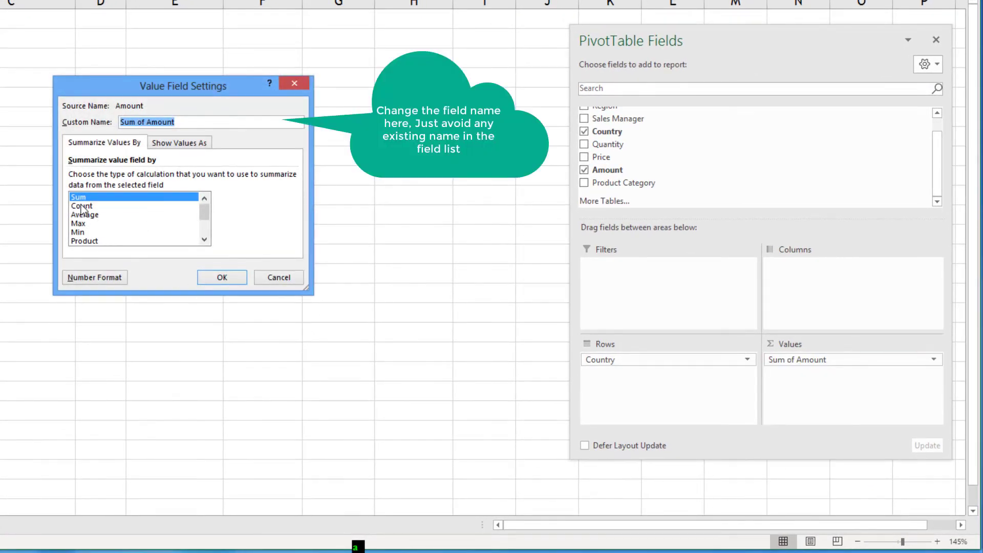
{"action": "mouse_move", "coordinate": [83, 244]}
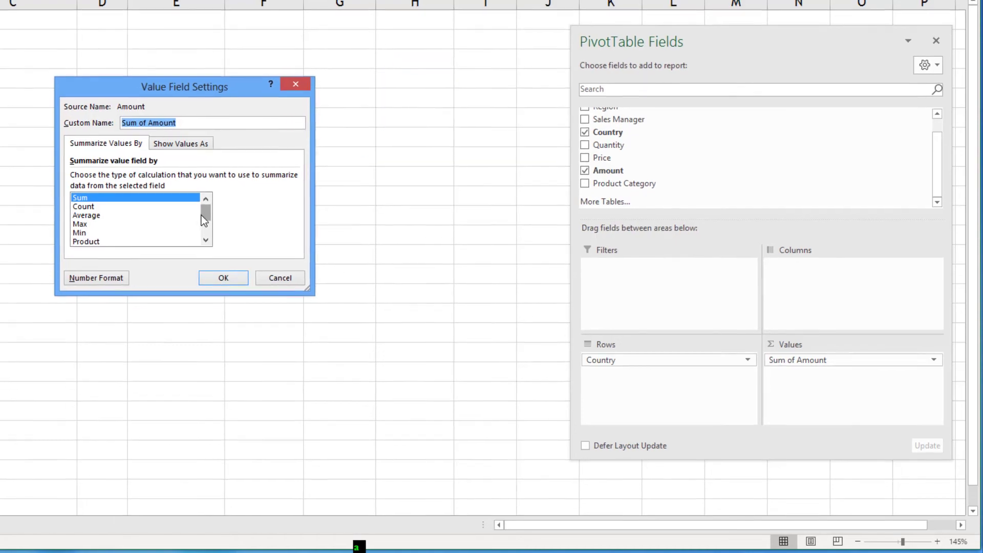
{"action": "left_click", "coordinate": [223, 277]}
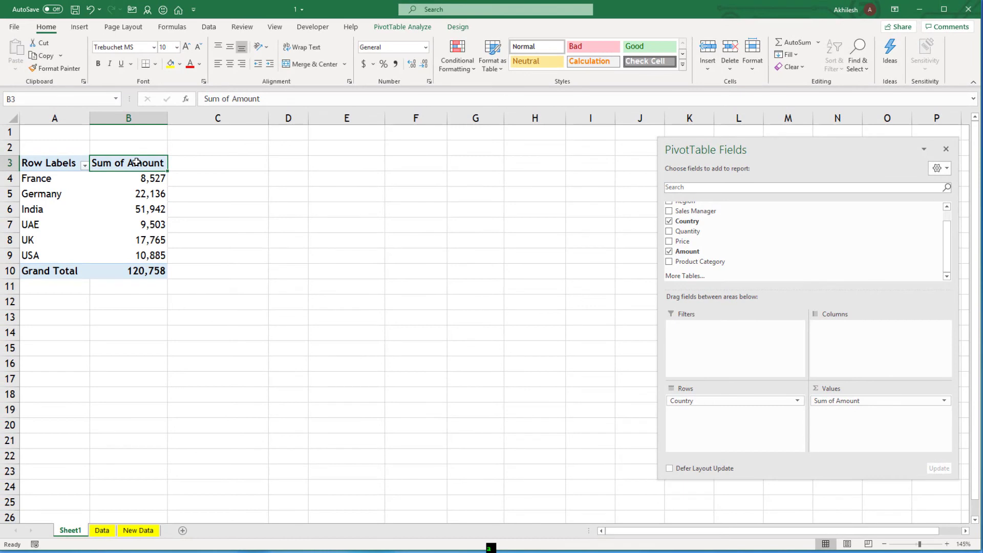
Enter Sales as the value field's custom name
{"action": "type", "text": "Sales"}
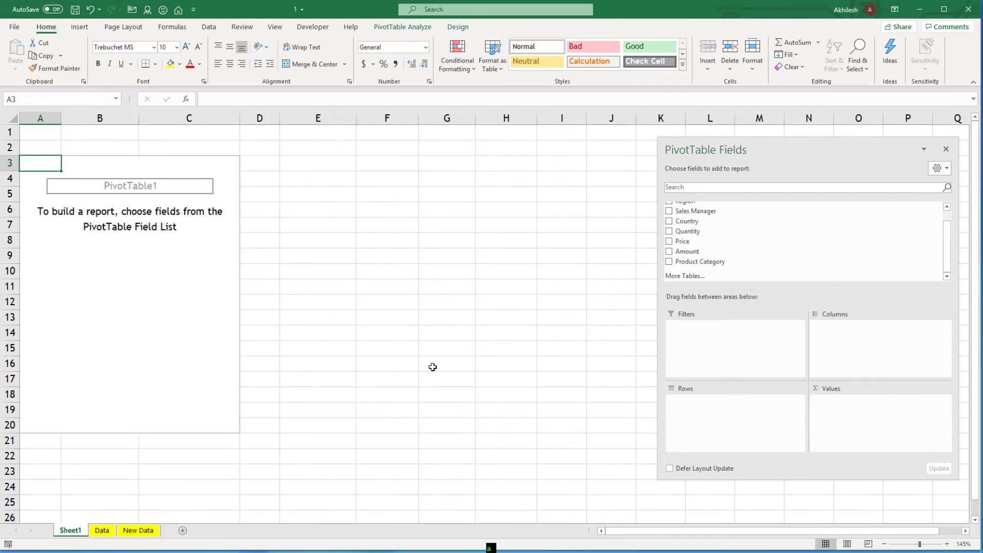
Add Country rows and Amount values, renamed Sales with #,##0 thousand separators
{"action": "left_click_drag", "start_coordinate": [705, 150], "coordinate": [729, 135]}
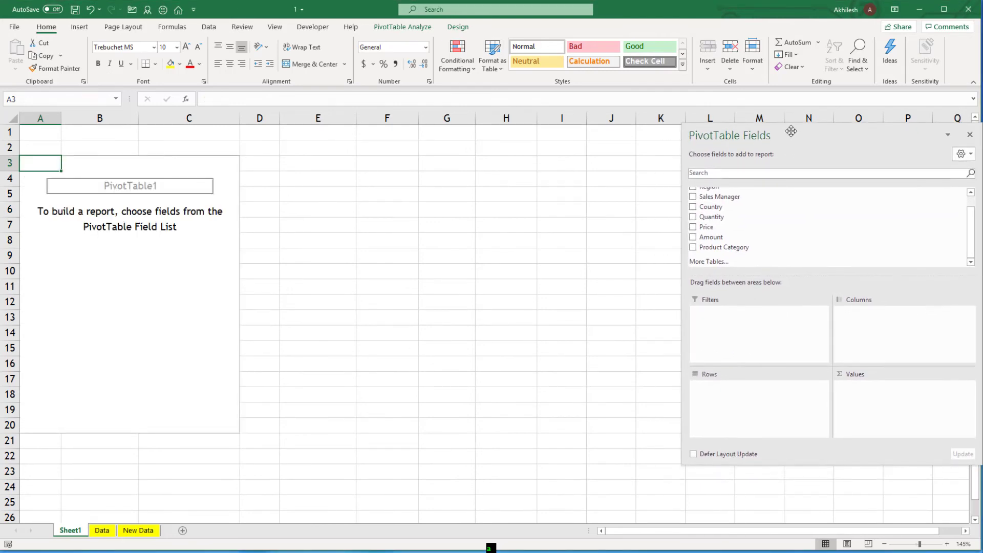
{"action": "left_click", "coordinate": [693, 255]}
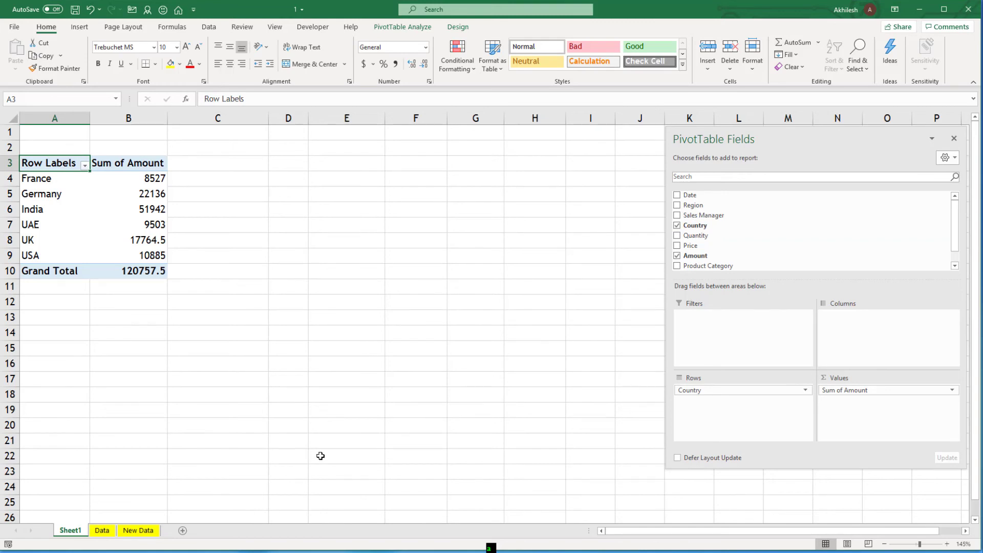
{"action": "left_click", "coordinate": [128, 162]}
{"action": "type", "text": "Sales"}
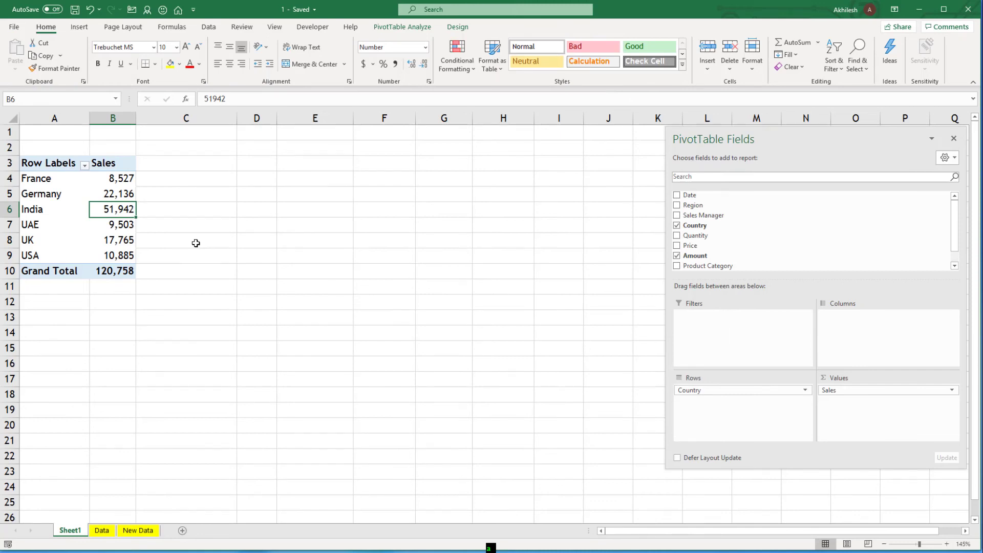
Sort the countries by Sales largest to smallest, India first and France last
{"action": "right_click", "coordinate": [113, 193]}
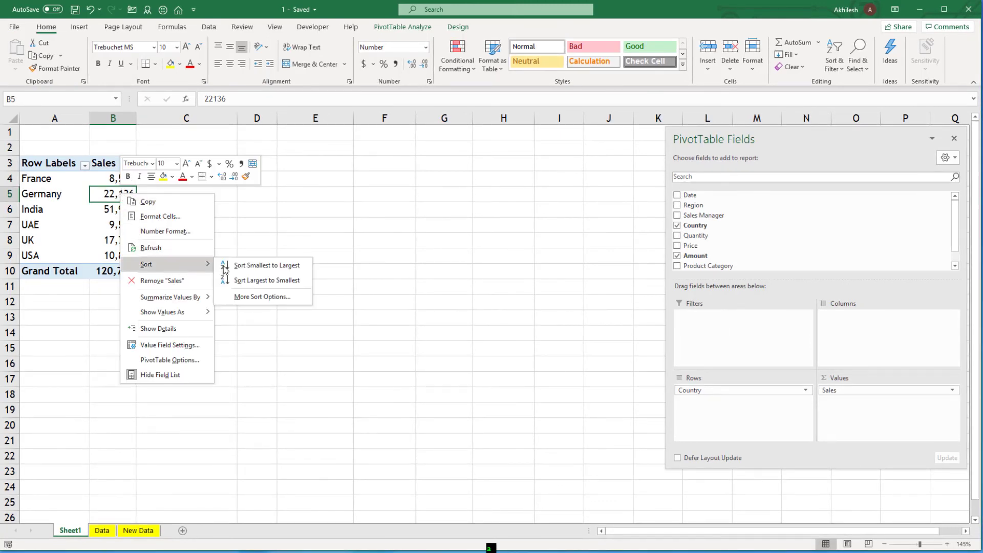
{"action": "mouse_move", "coordinate": [266, 280]}
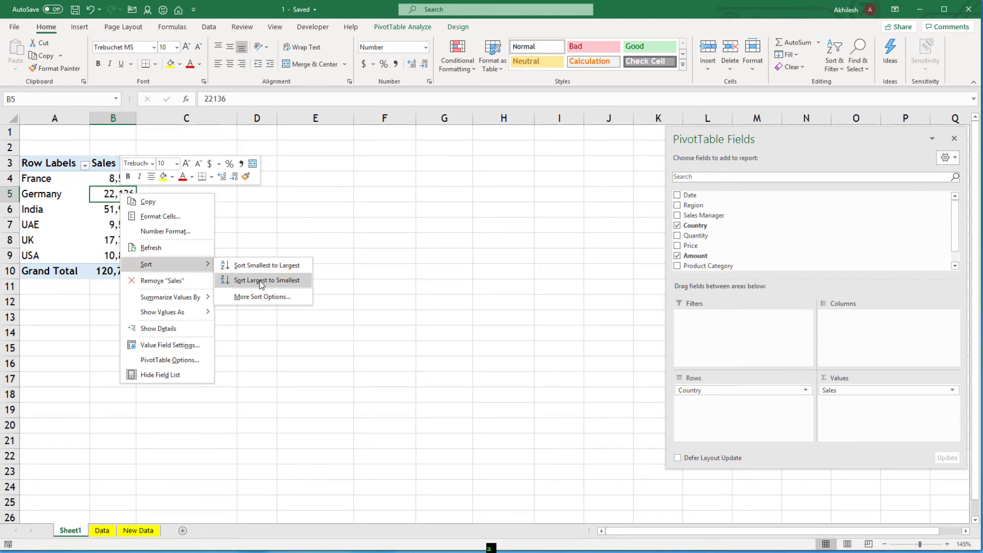
{"action": "left_click", "coordinate": [266, 280]}
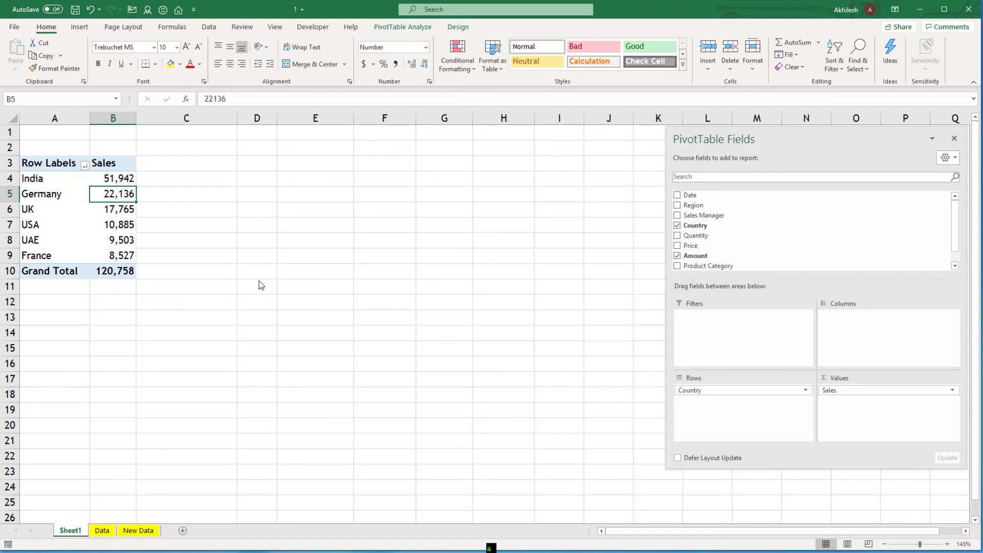
Sort the country labels A to Z, France first and USA last
{"action": "right_click", "coordinate": [32, 178]}
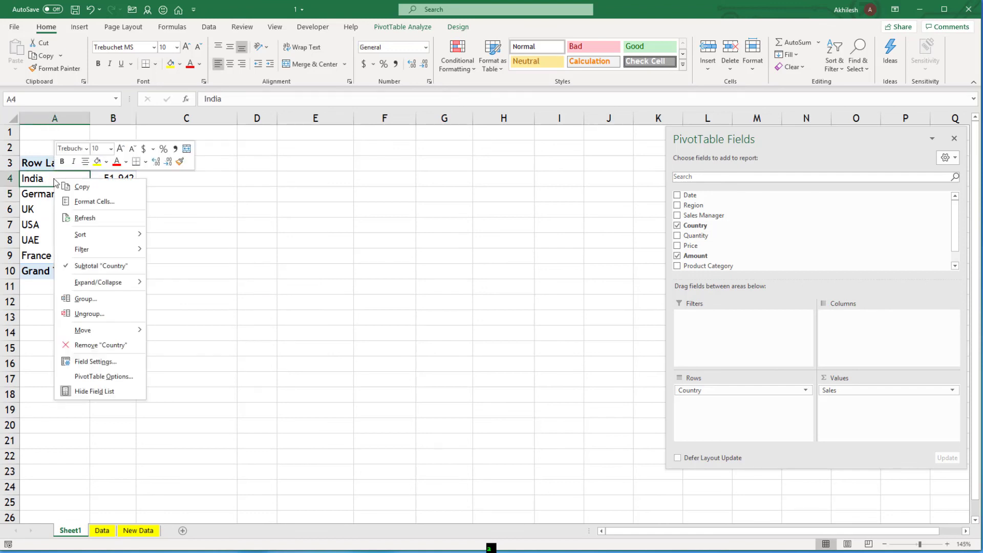
{"action": "mouse_move", "coordinate": [80, 236]}
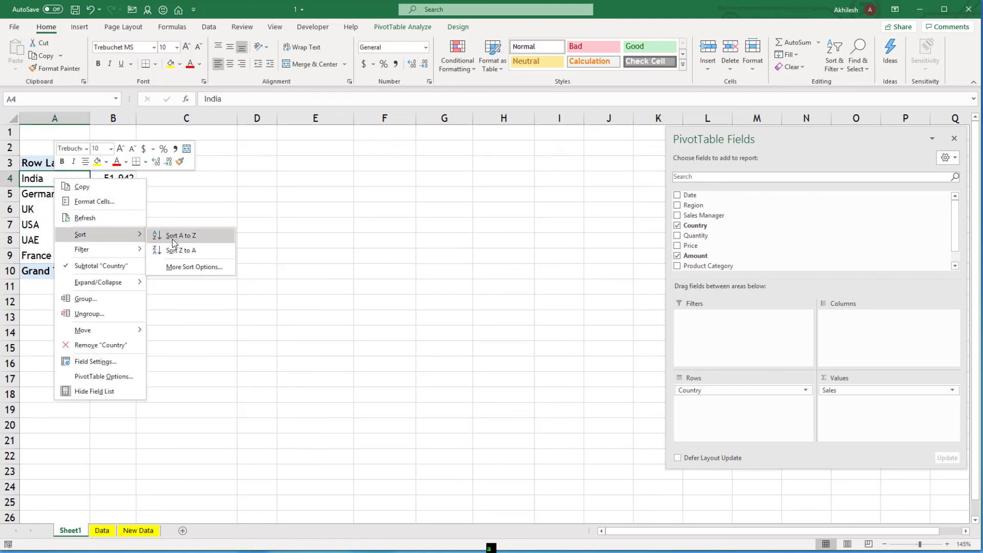
{"action": "left_click", "coordinate": [180, 237]}
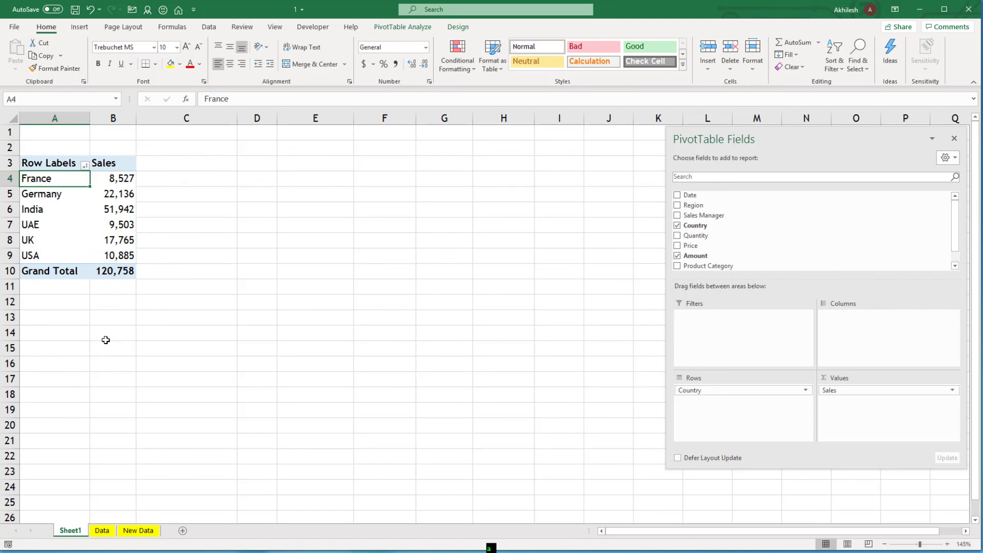